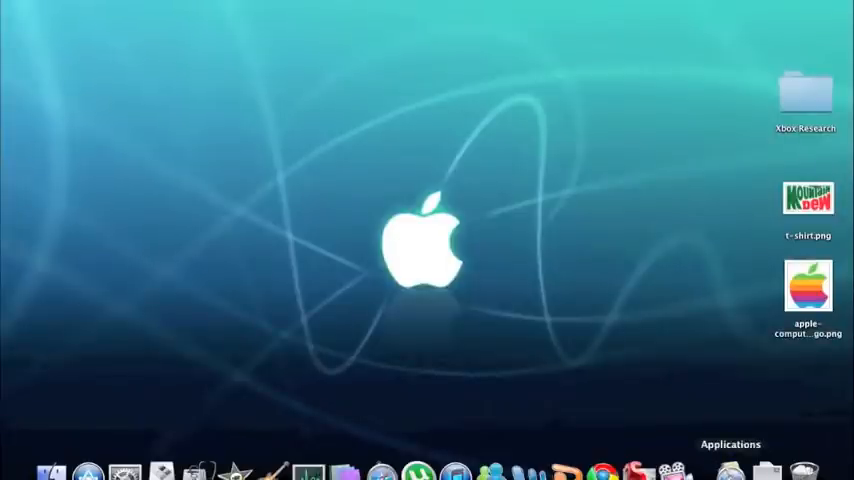
- Launch Chrome and head to dafont.com for a custom font
{"action": "left_click", "coordinate": [600, 470]}
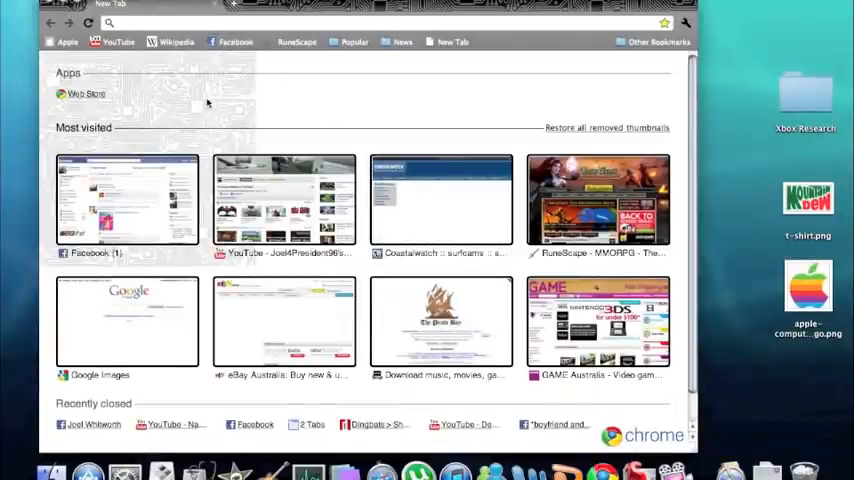
{"action": "type", "text": "dafont.c"}
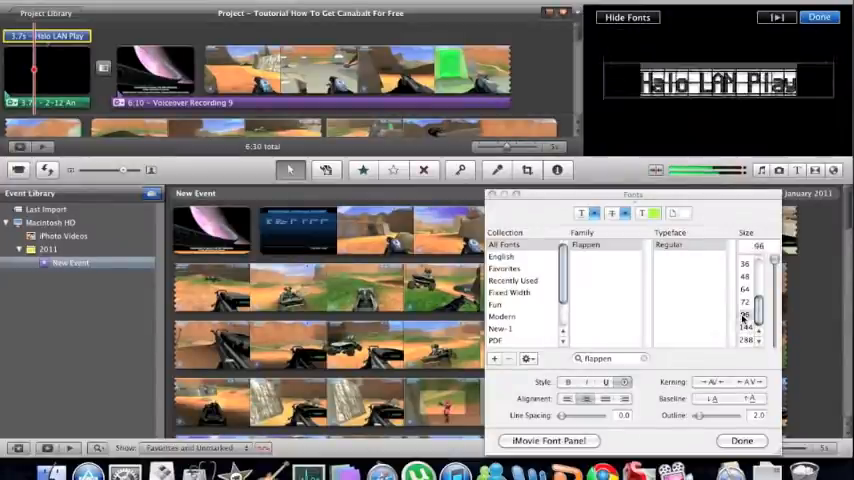
- Enlarge the title text shown in the custom font
{"action": "left_click", "coordinate": [742, 440]}
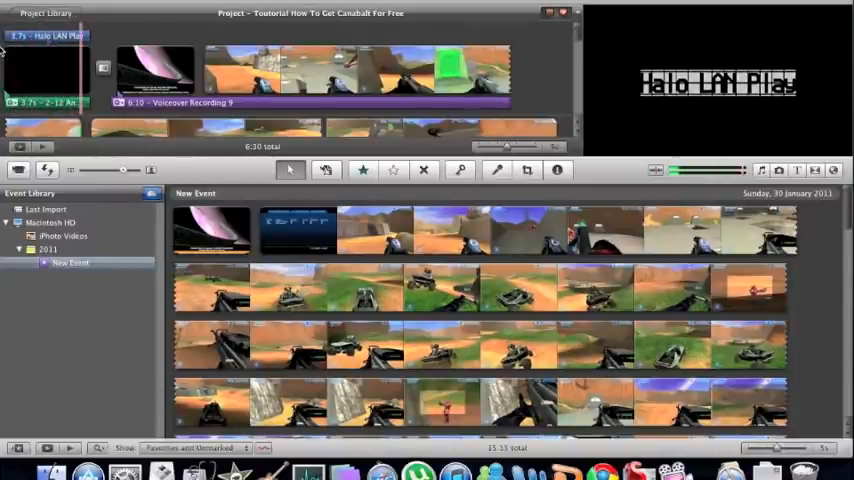